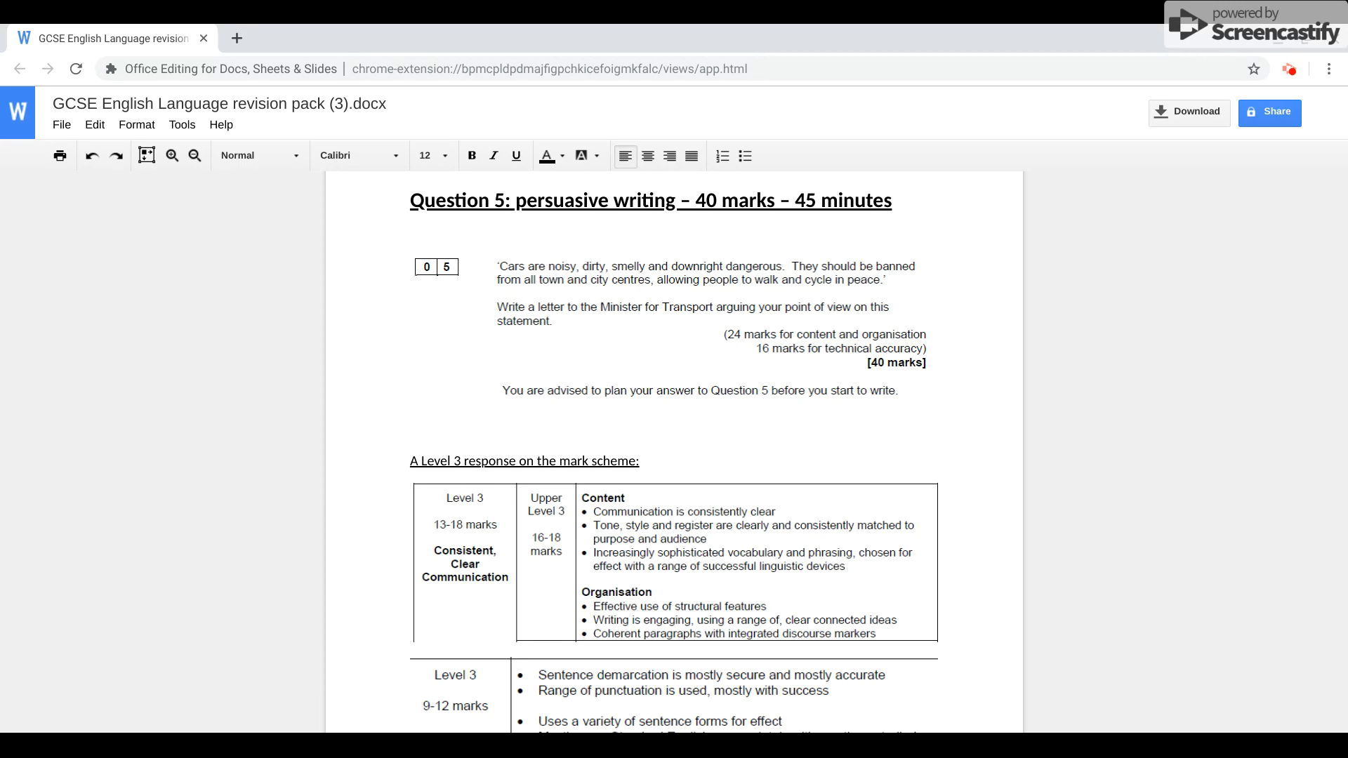
scroll(down, 3)
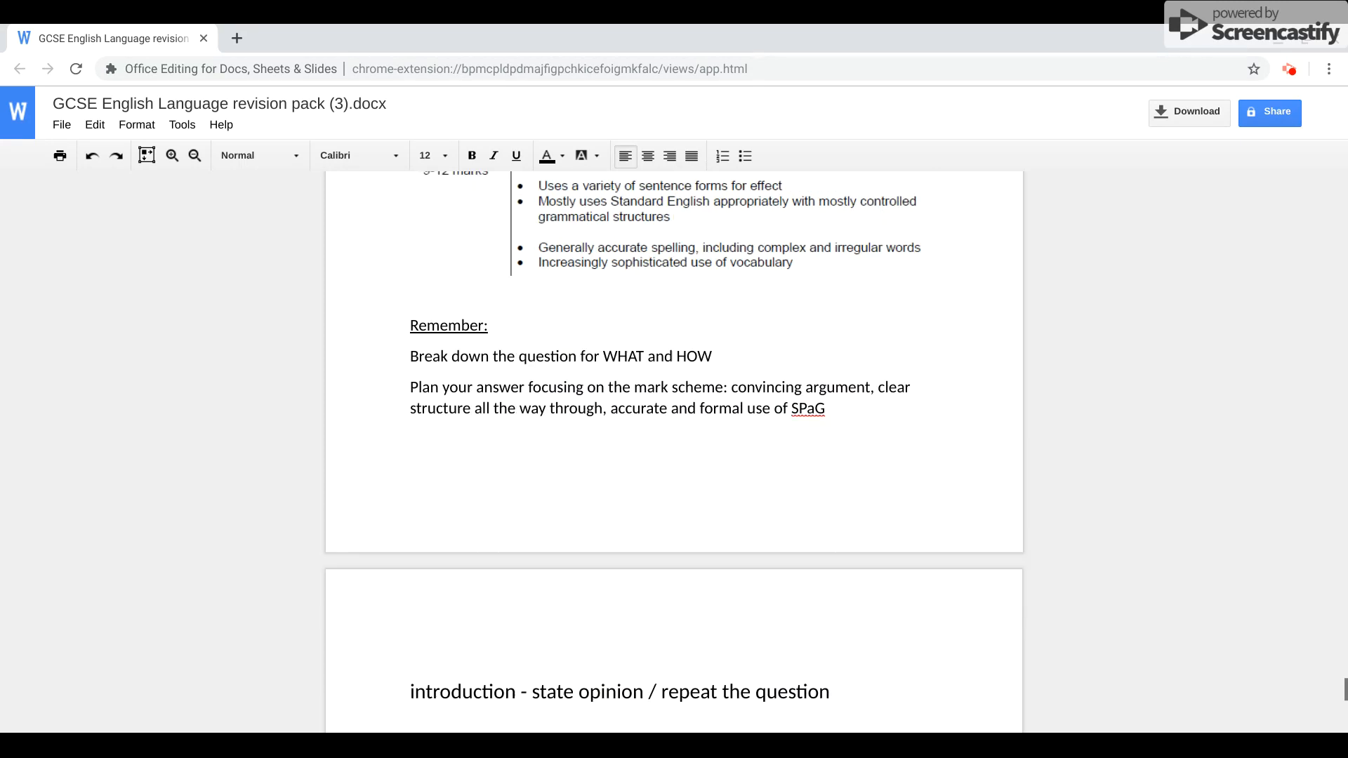
scroll(down, 3)
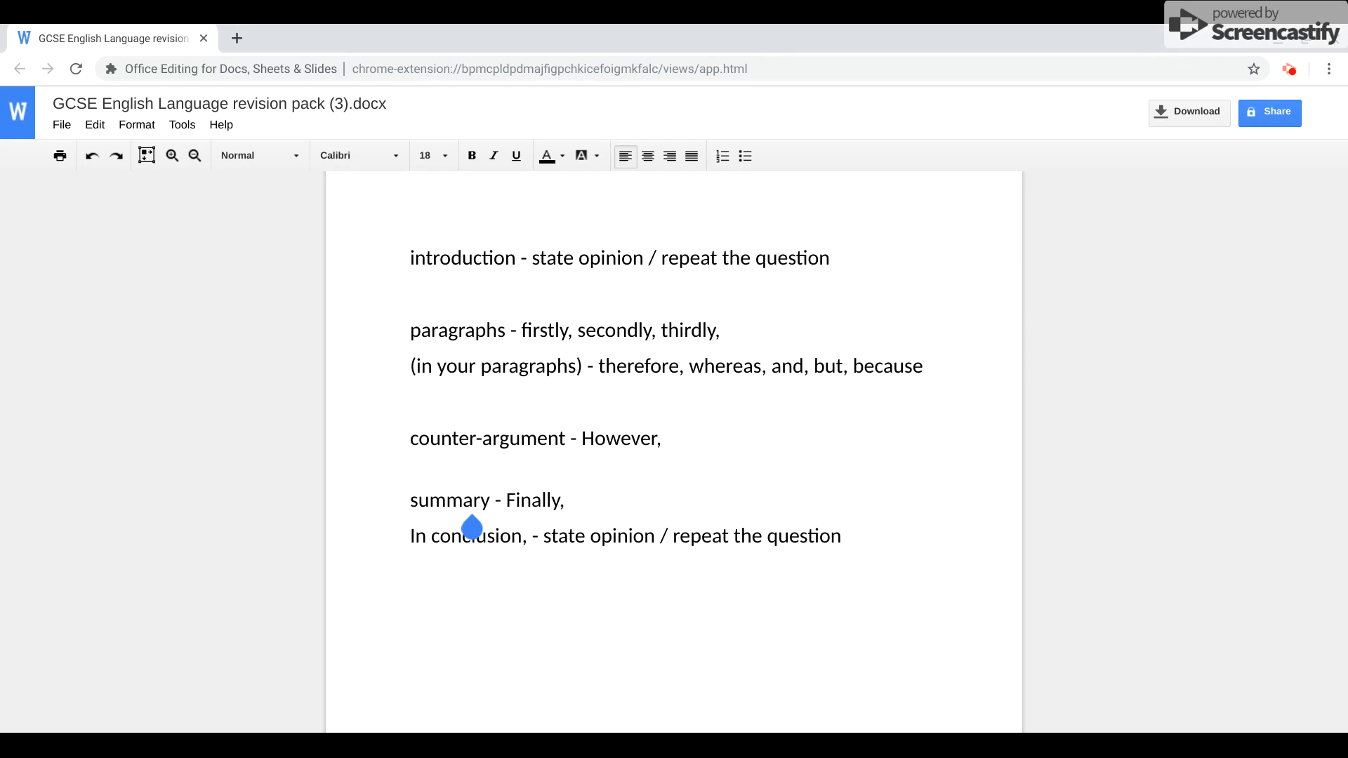
mouse_move(840, 564)
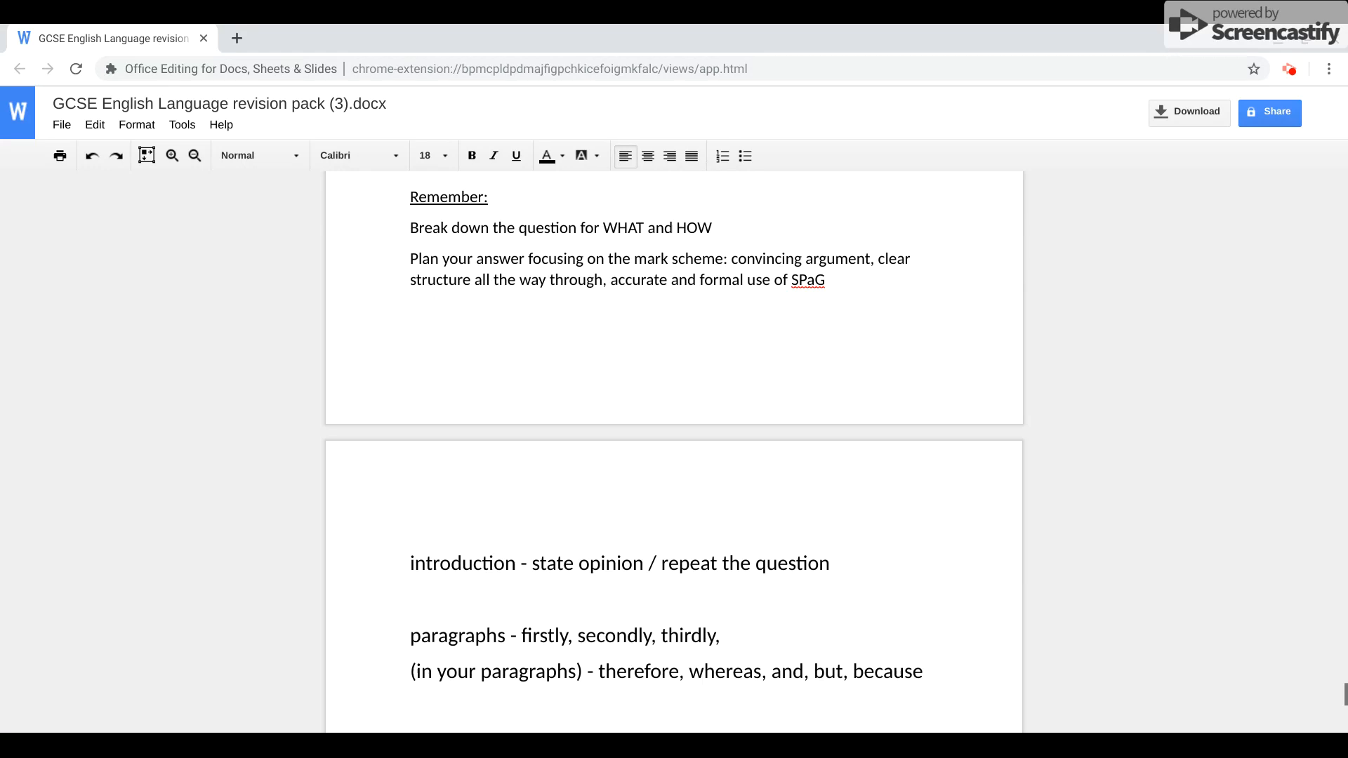
scroll(up, 3)
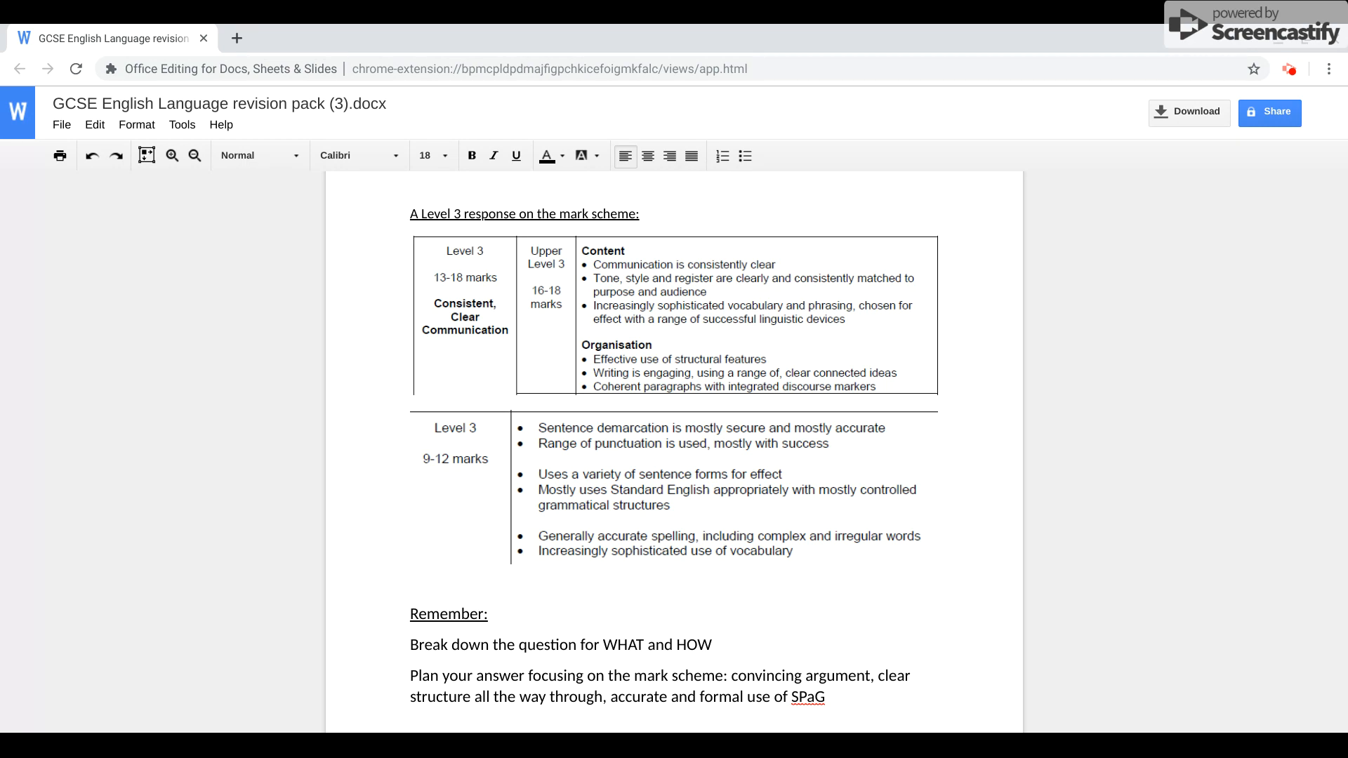
scroll(down, 3)
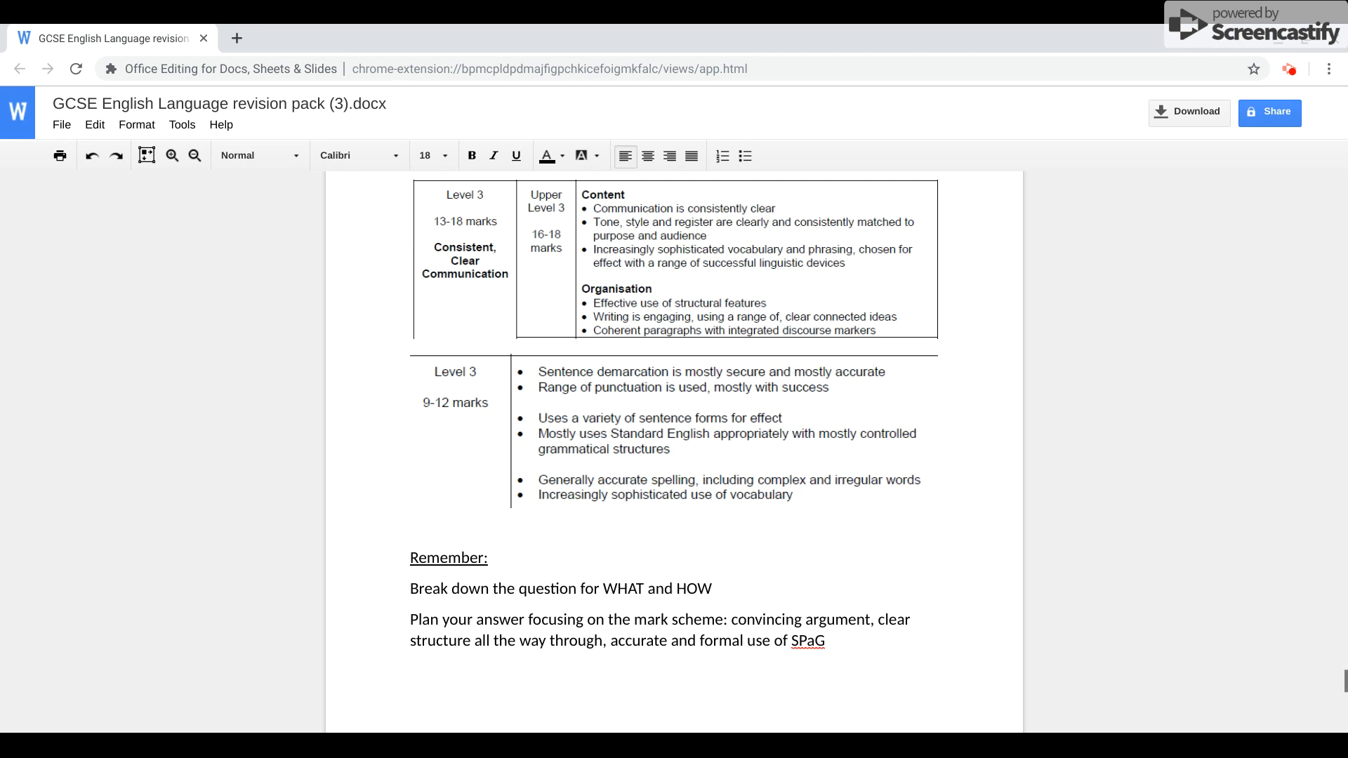
scroll(down, 3)
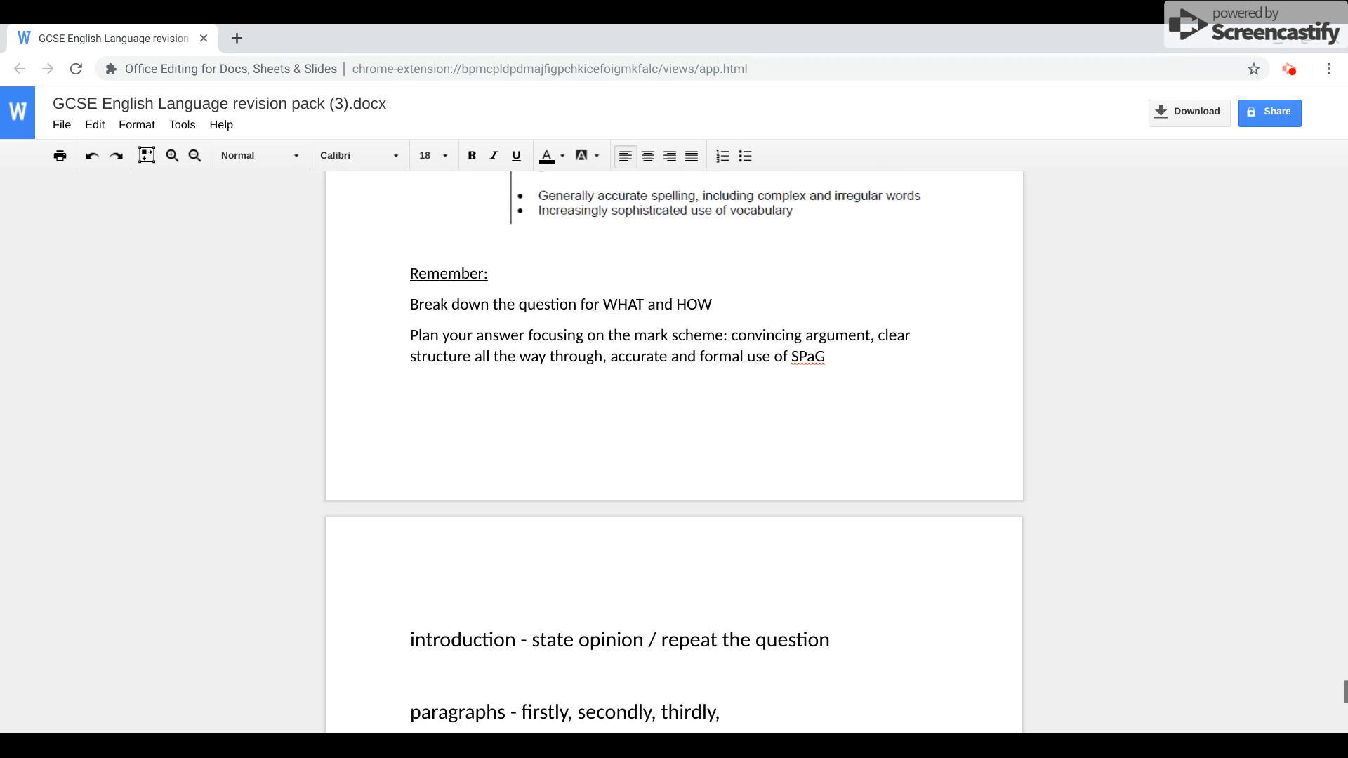